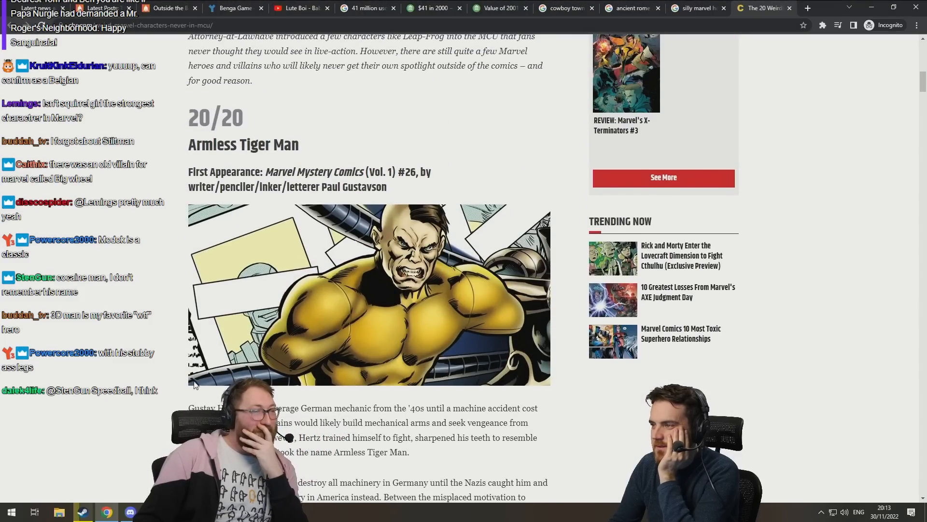
{"action": "scroll", "scroll_direction": "down", "scroll_amount": 3}
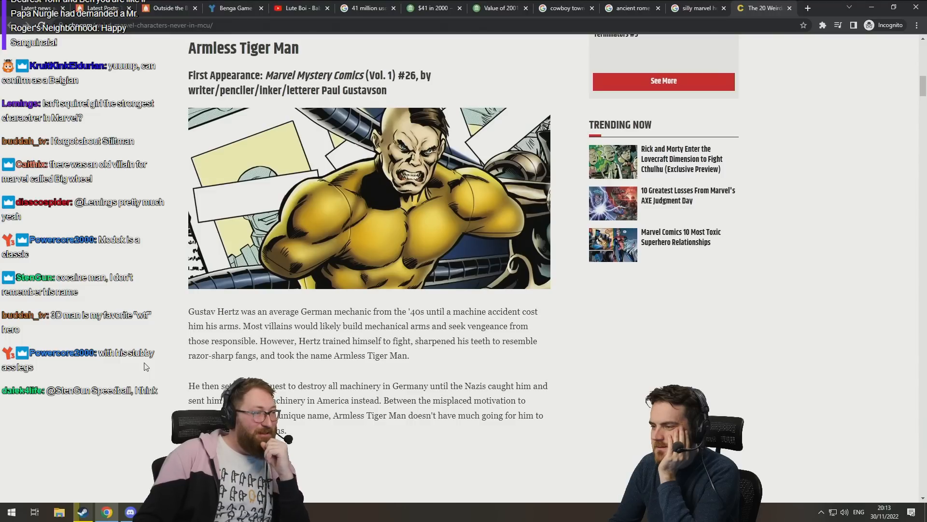
{"action": "scroll", "scroll_direction": "down", "scroll_amount": 3}
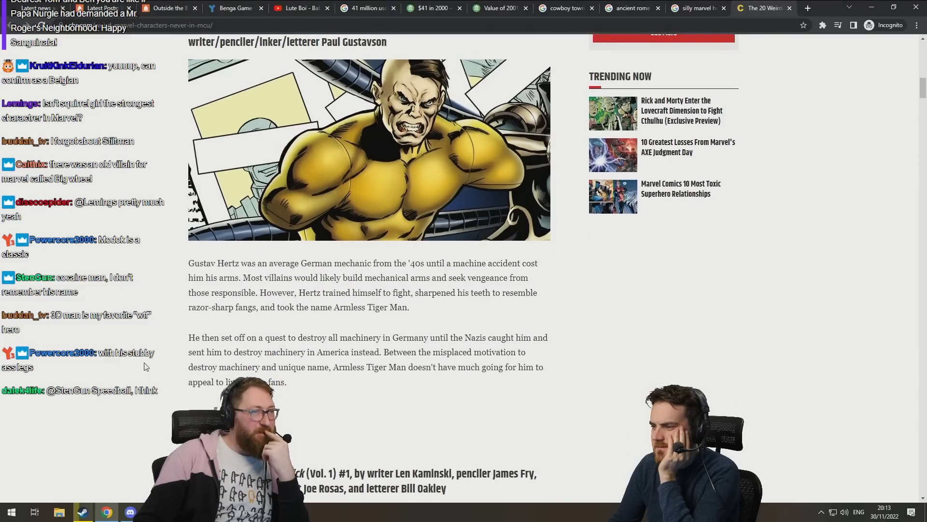
{"action": "scroll", "scroll_direction": "down", "scroll_amount": 3}
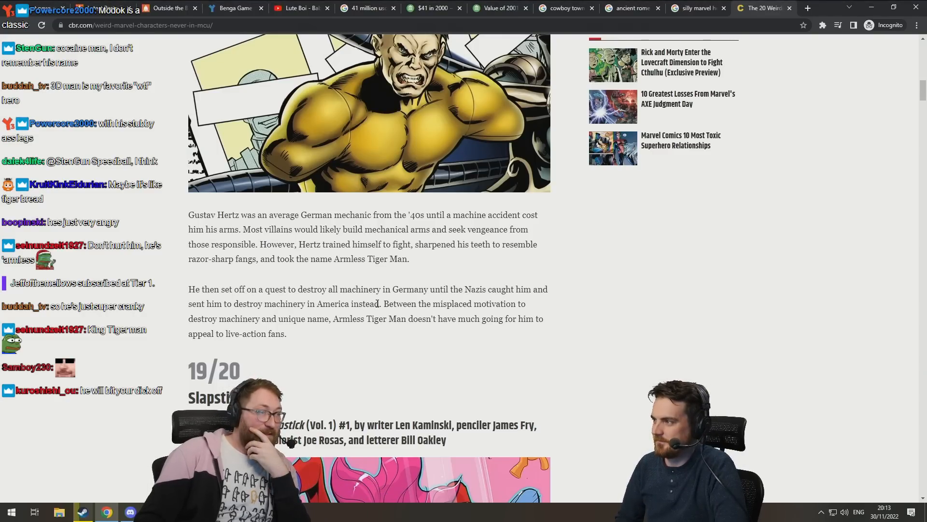
{"action": "scroll", "scroll_direction": "up", "scroll_amount": 3}
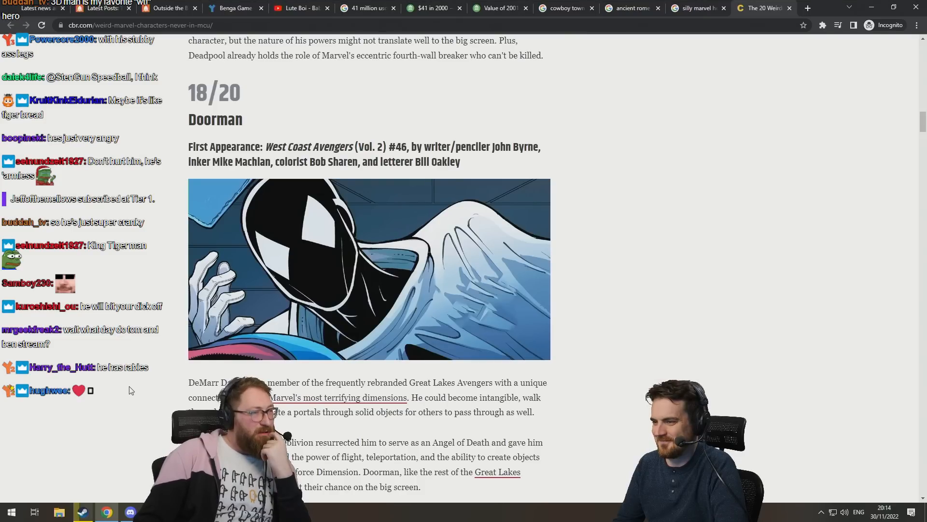
{"action": "scroll", "scroll_direction": "down", "scroll_amount": 3}
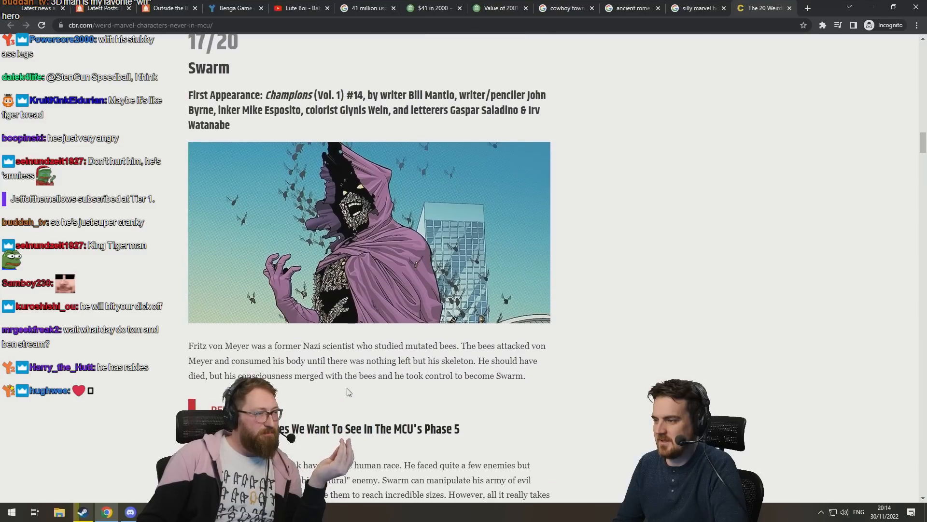
{"action": "scroll", "scroll_direction": "down", "scroll_amount": 3}
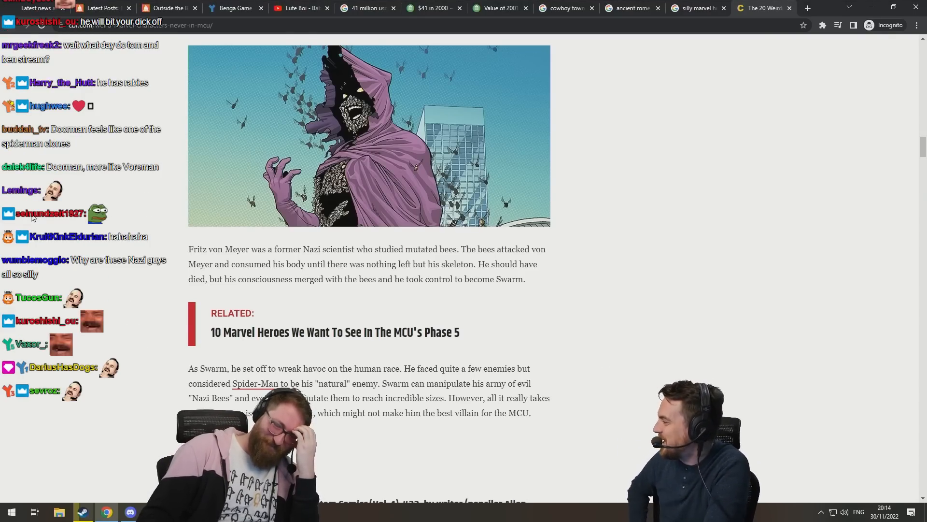
{"action": "scroll", "scroll_direction": "down", "scroll_amount": 3}
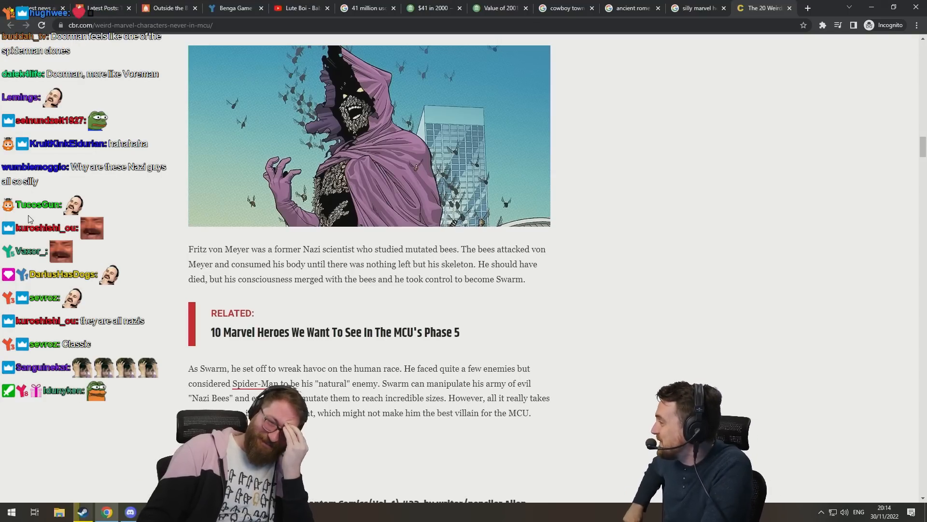